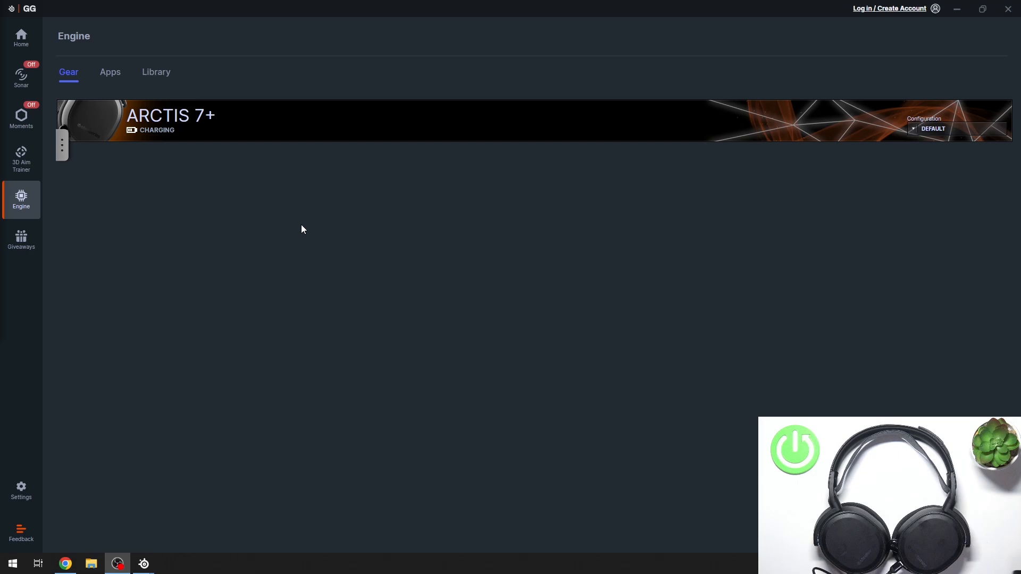
mouse_move(452, 132)
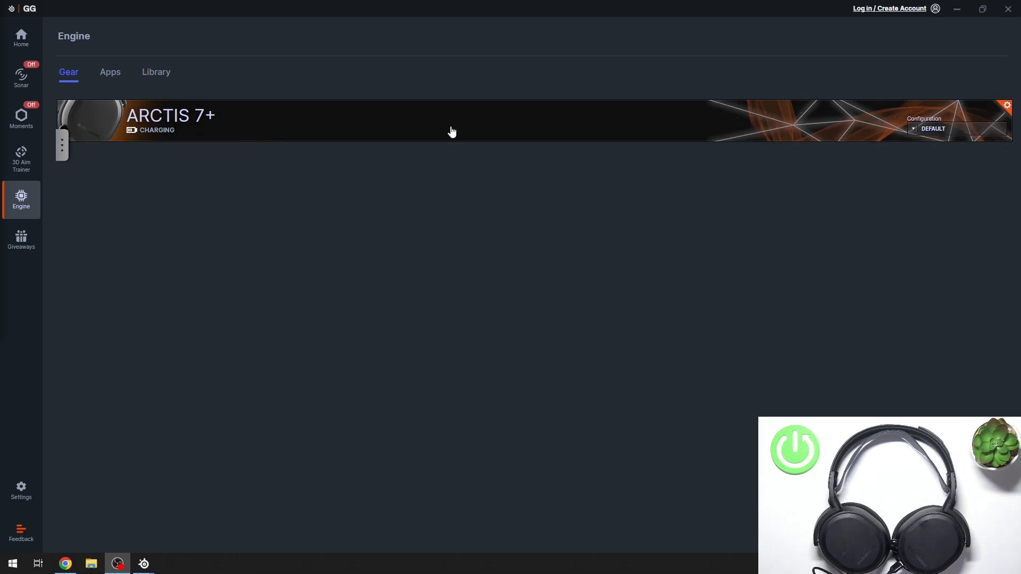
mouse_move(1007, 105)
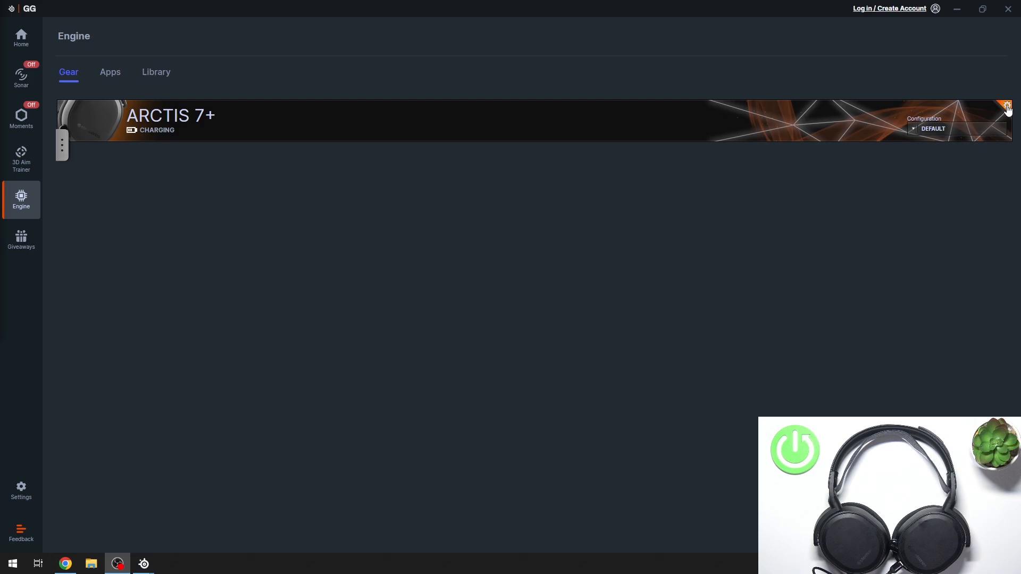
Step: Open Pair Device from the Arctis 7+ card's gear menu in Engine > Gear
click(1007, 106)
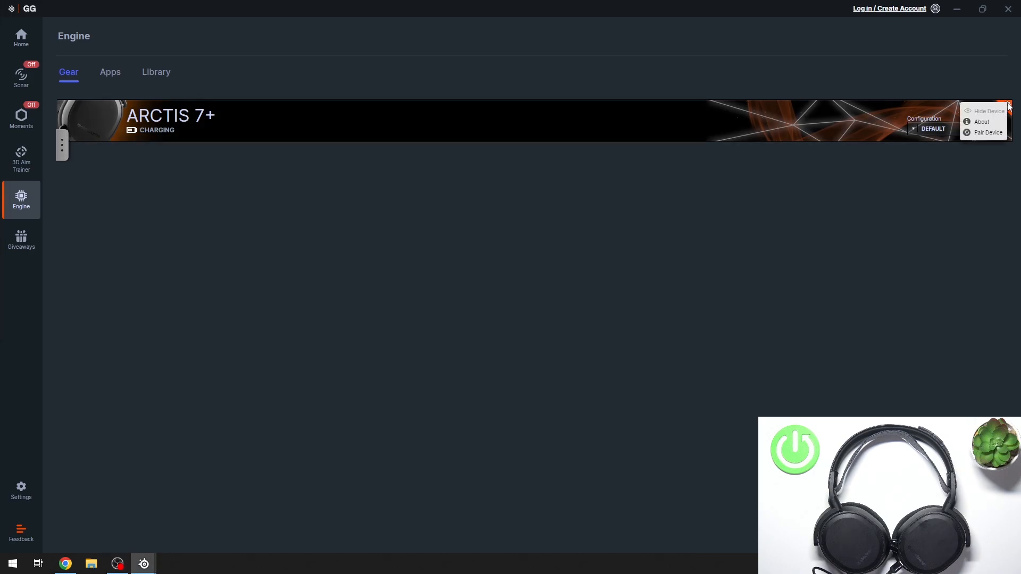
mouse_move(984, 135)
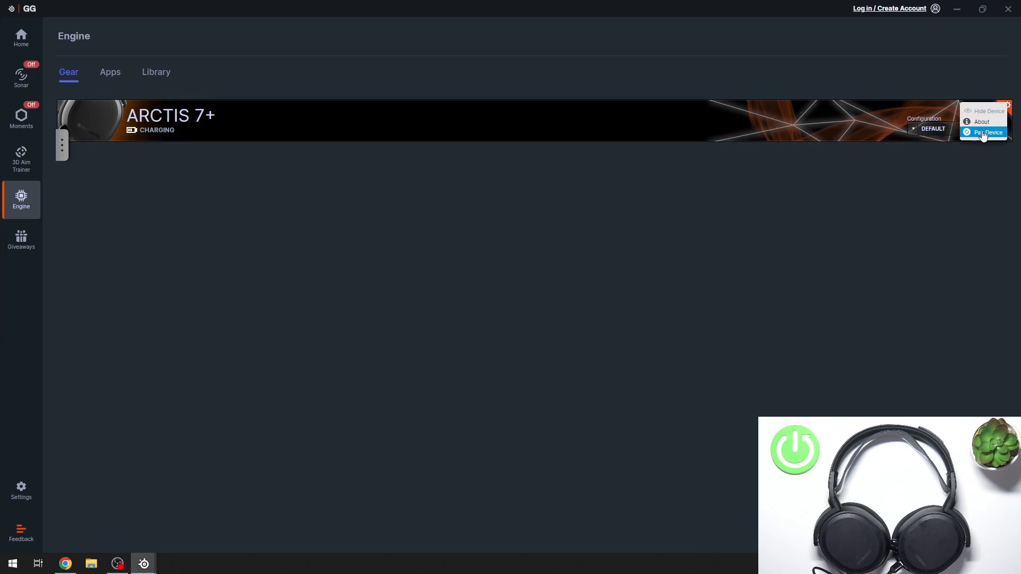
click(987, 132)
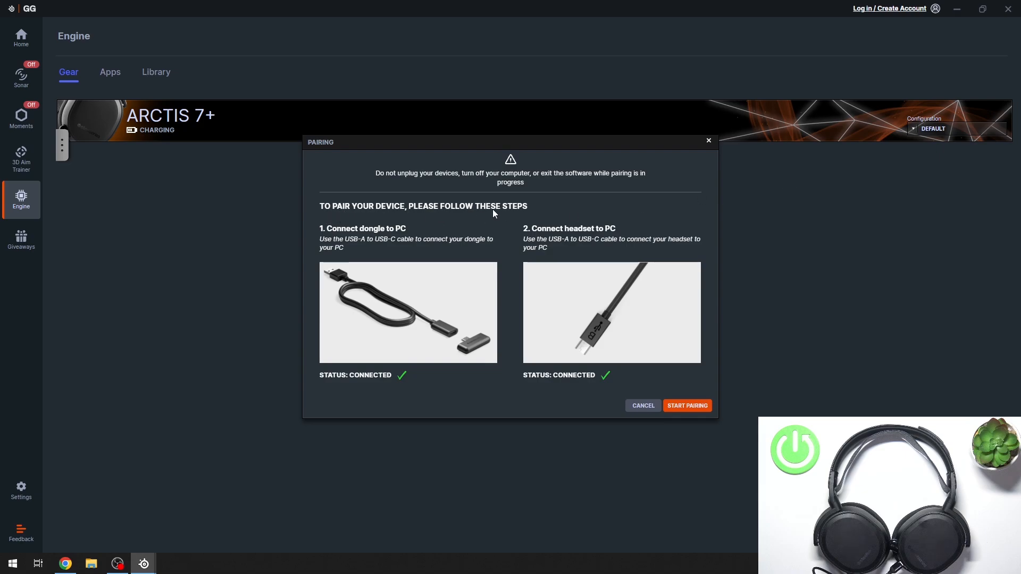
mouse_move(370, 237)
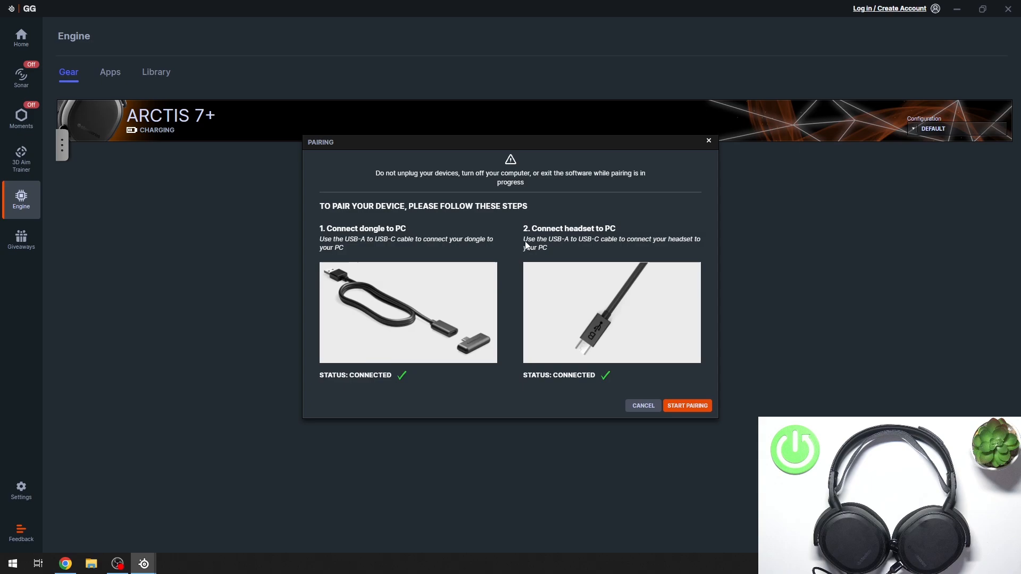
mouse_move(679, 345)
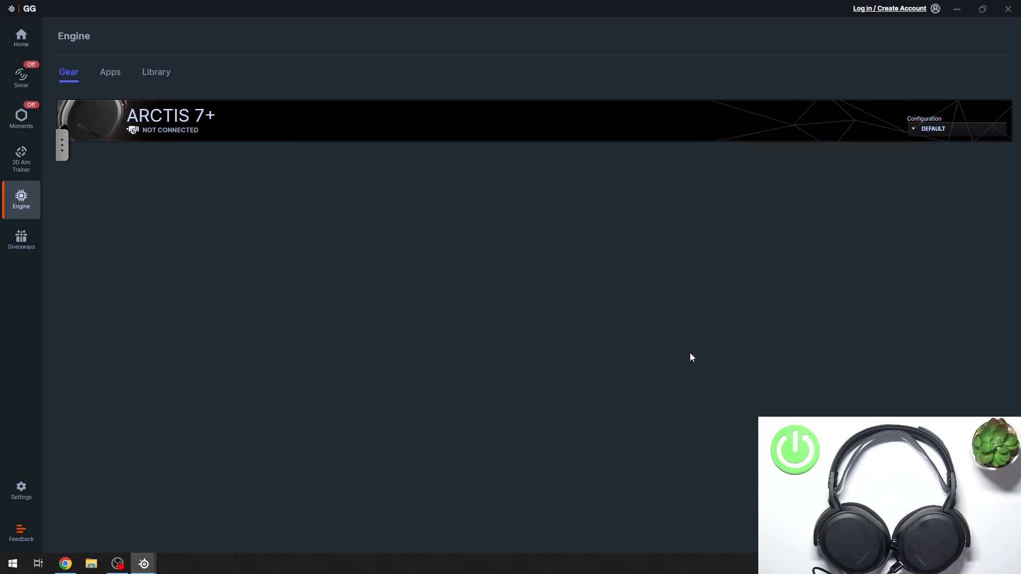
mouse_move(691, 354)
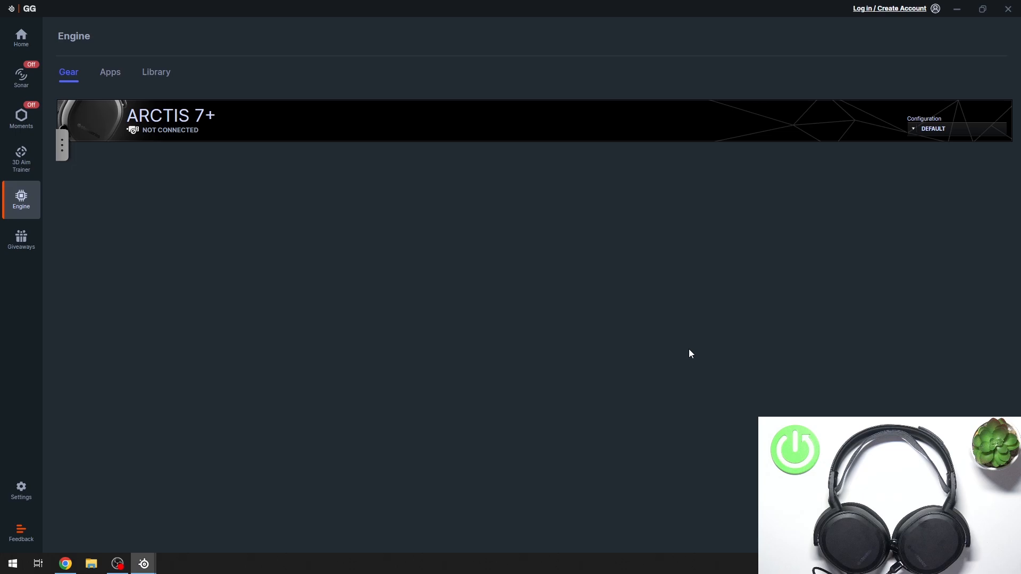